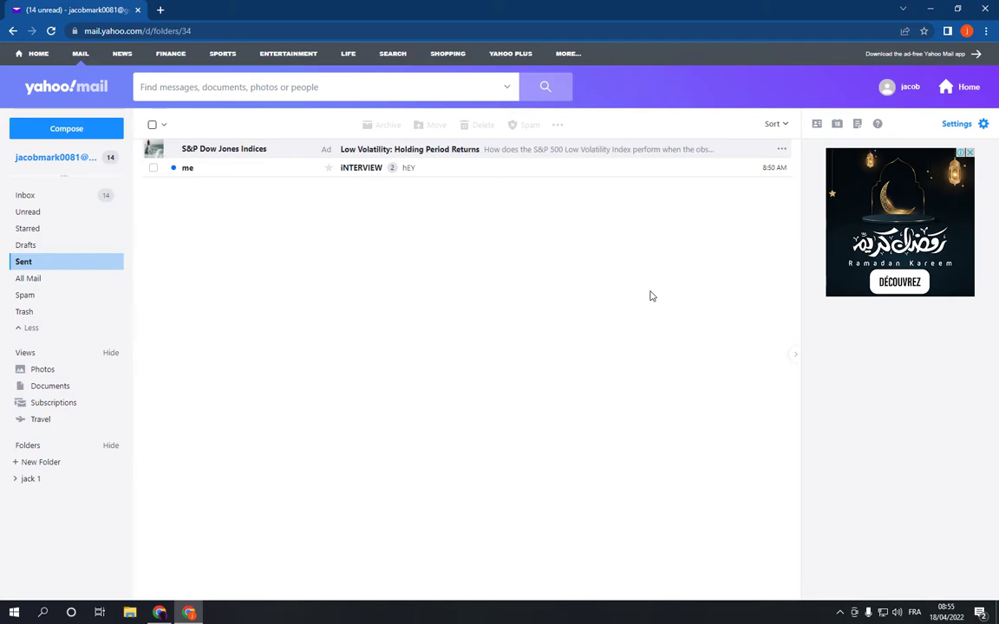
mouse_move(537, 229)
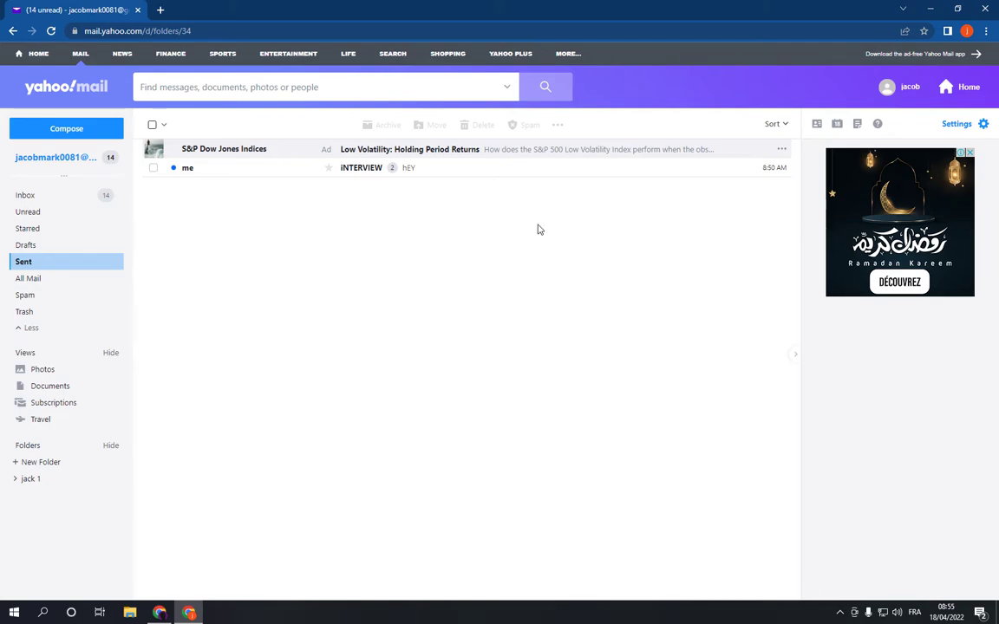
mouse_move(309, 105)
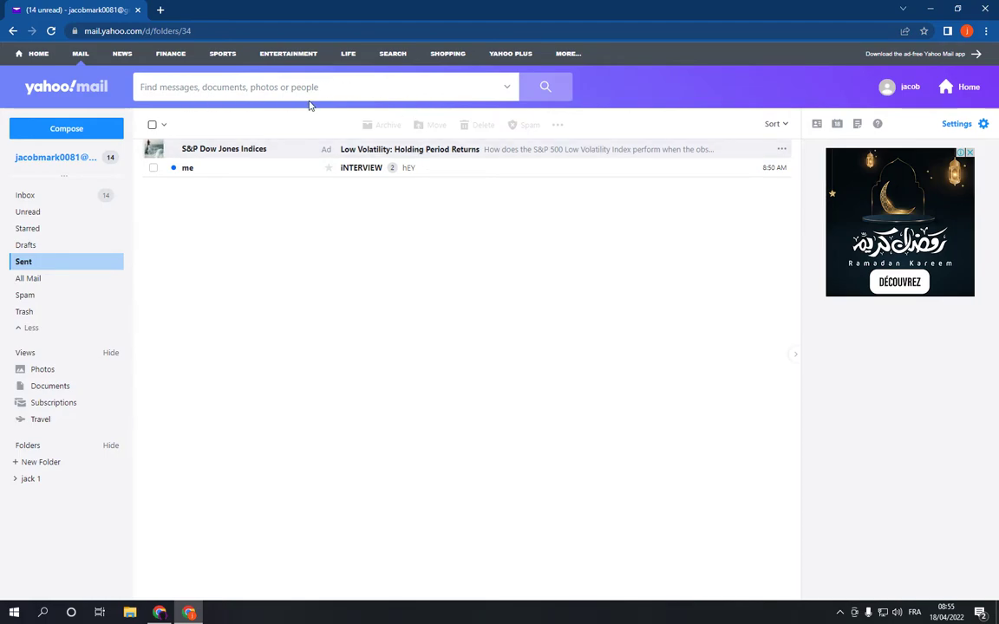
- Open the advanced search panel from the mailbox search bar's dropdown arrow
click(326, 87)
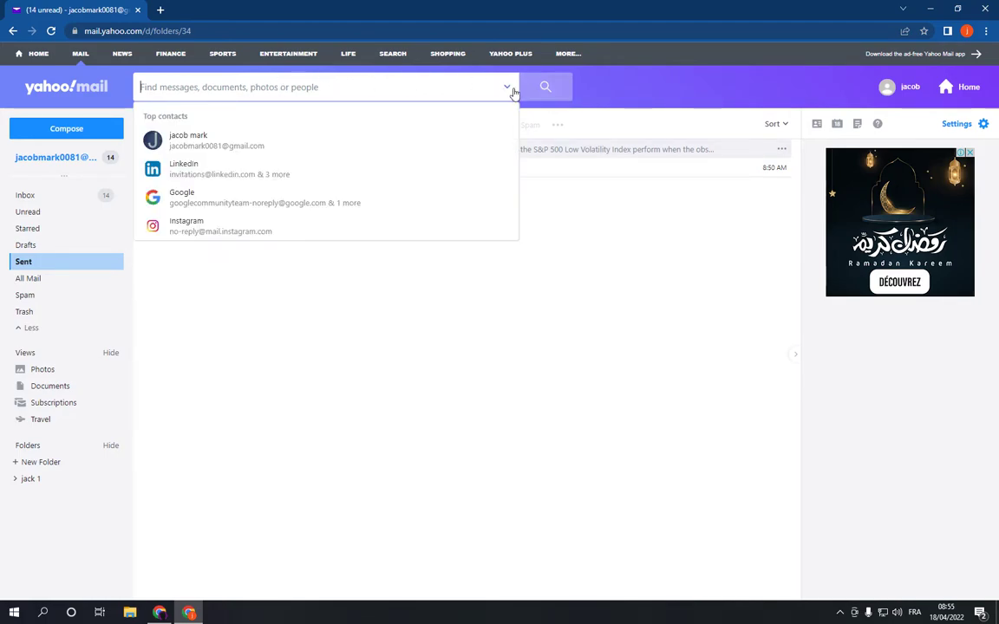
click(508, 87)
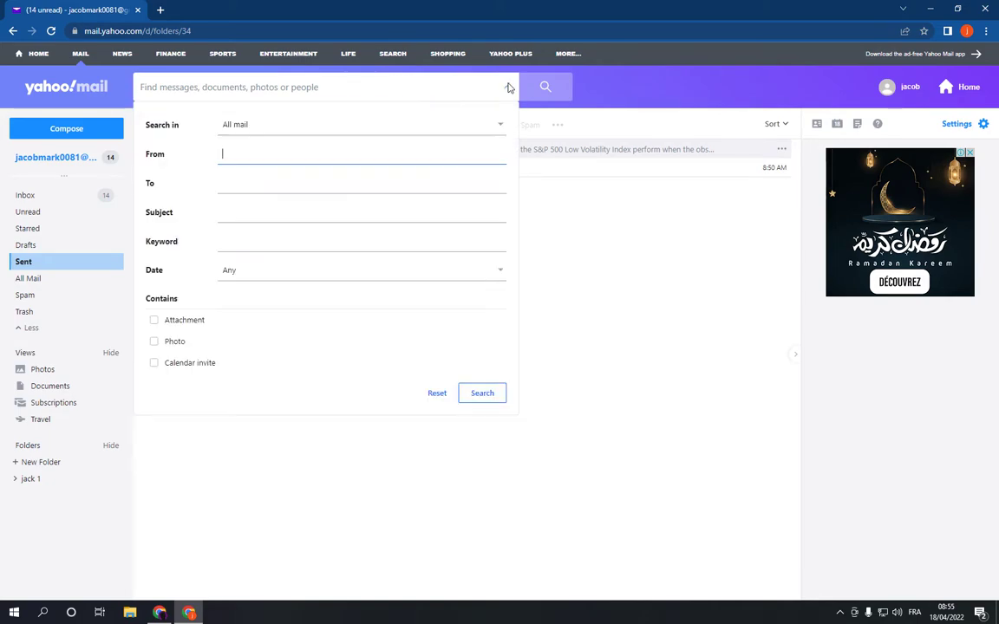
mouse_move(234, 128)
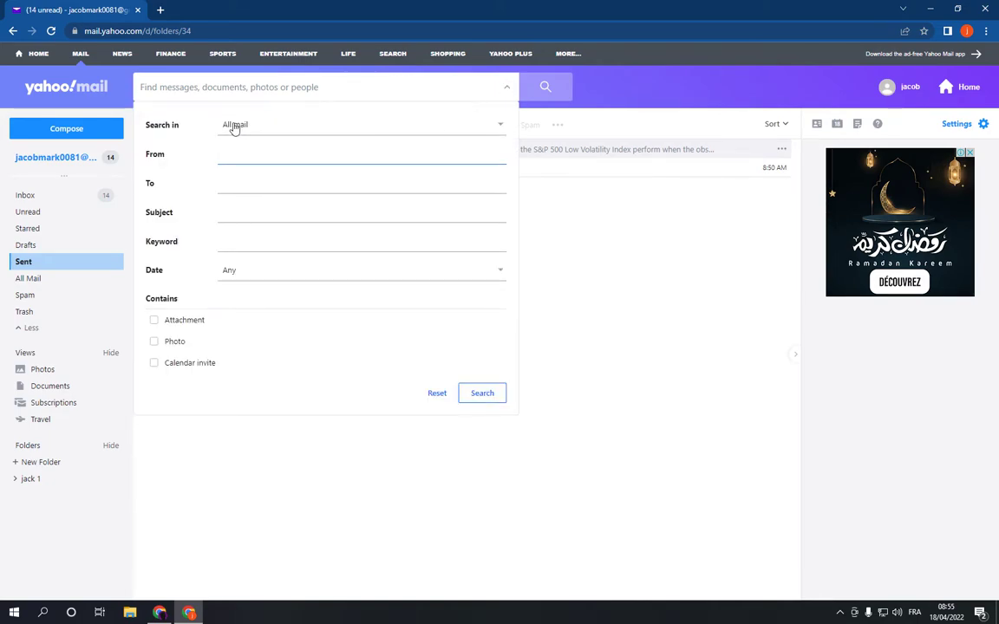
mouse_move(208, 129)
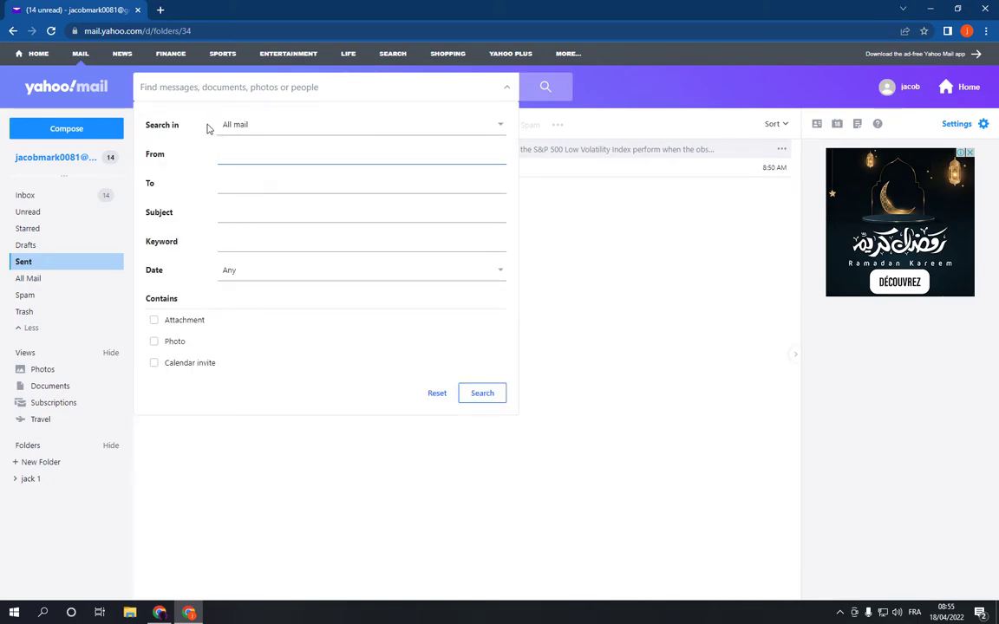
mouse_move(254, 138)
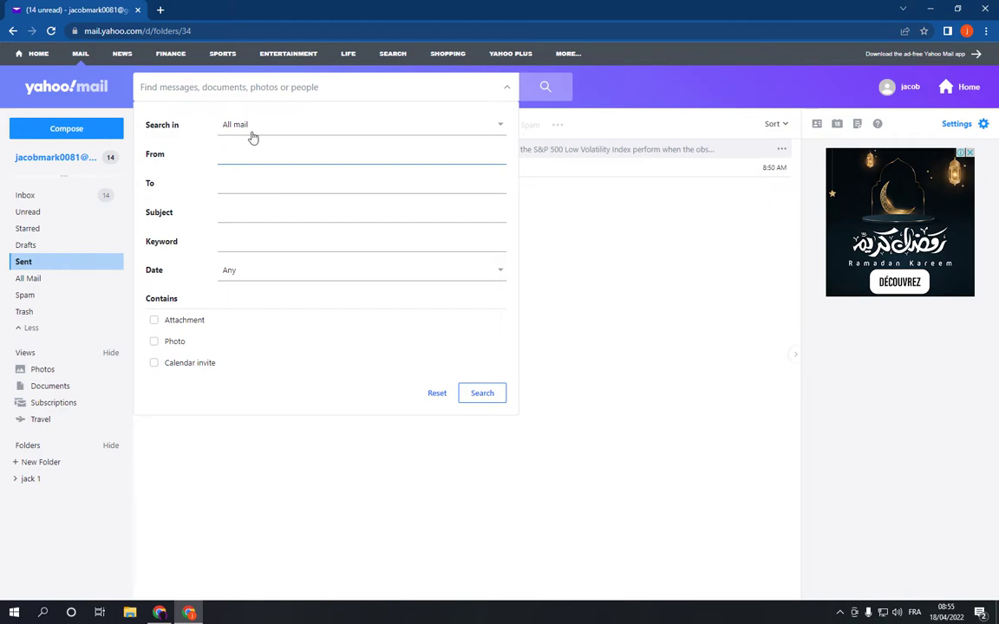
- Set the search scope to the Inbox and bring up the date range choices
click(360, 124)
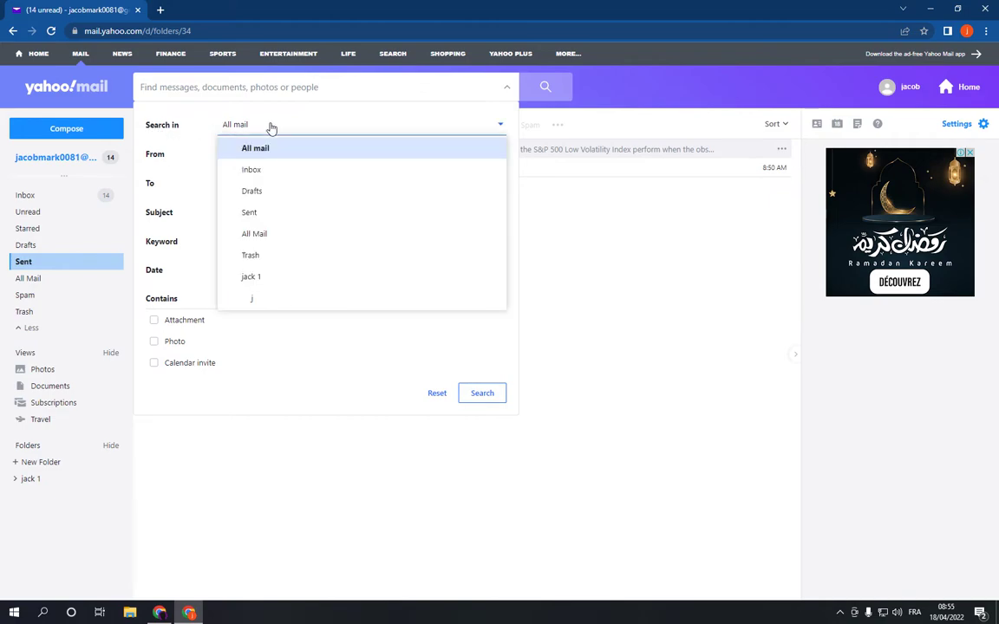
click(251, 169)
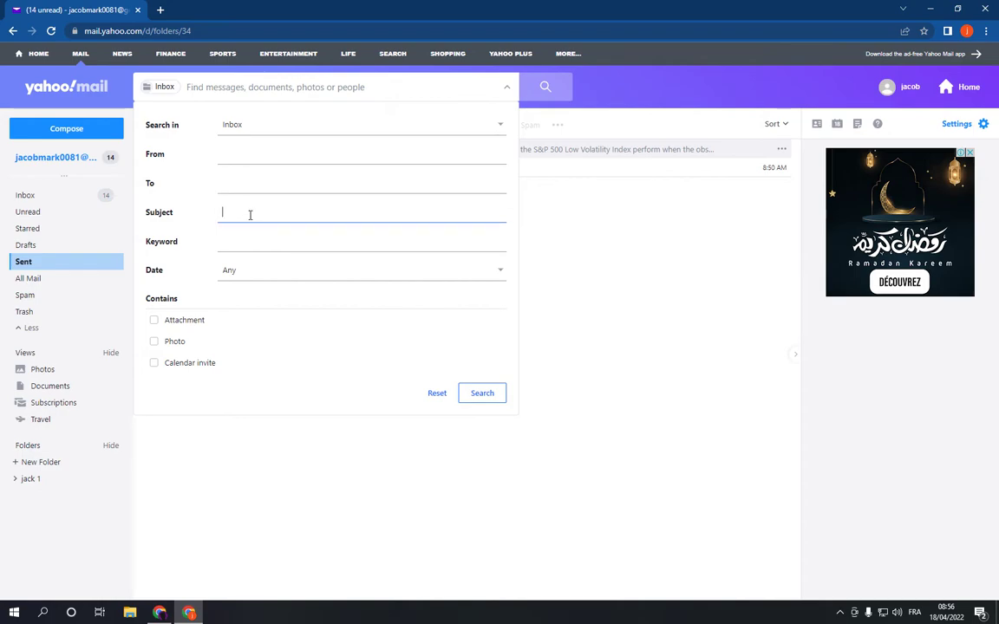
click(361, 241)
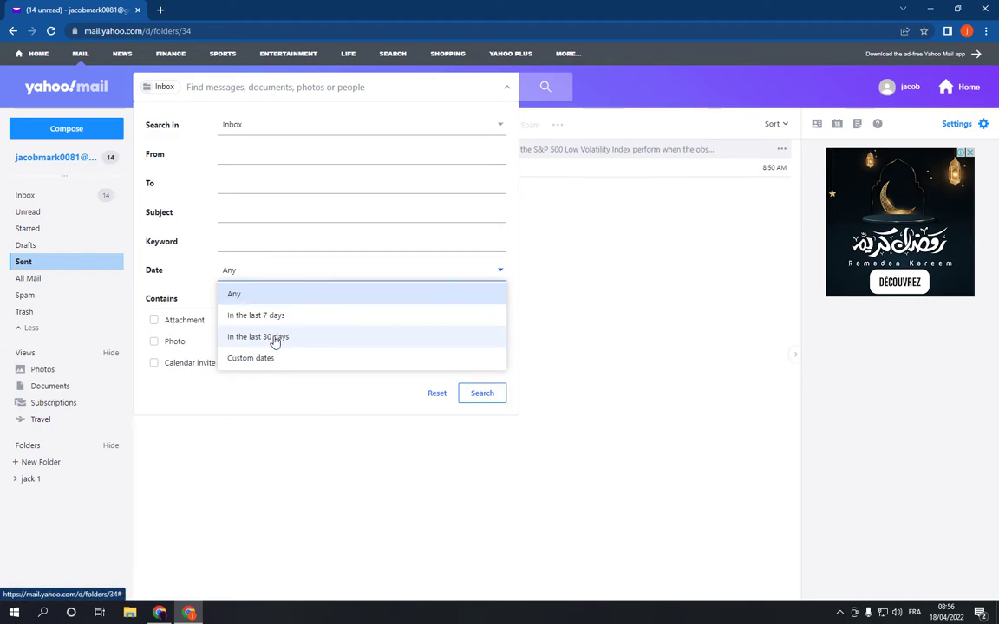
- Search with custom dates 2022-04-18 to 2022-04-18 and the Photo filter
click(250, 358)
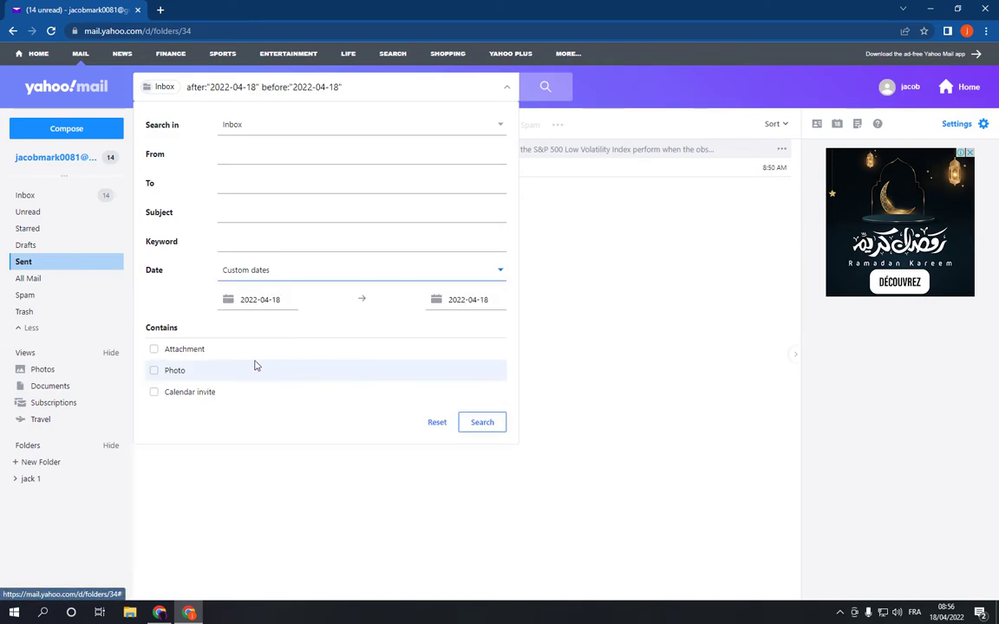
mouse_move(158, 332)
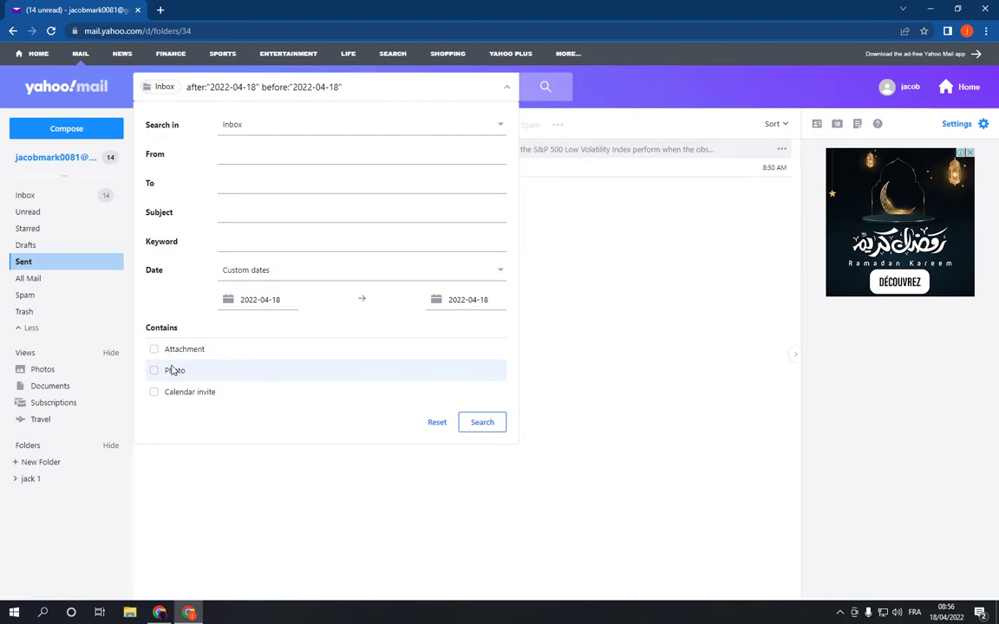
mouse_move(154, 386)
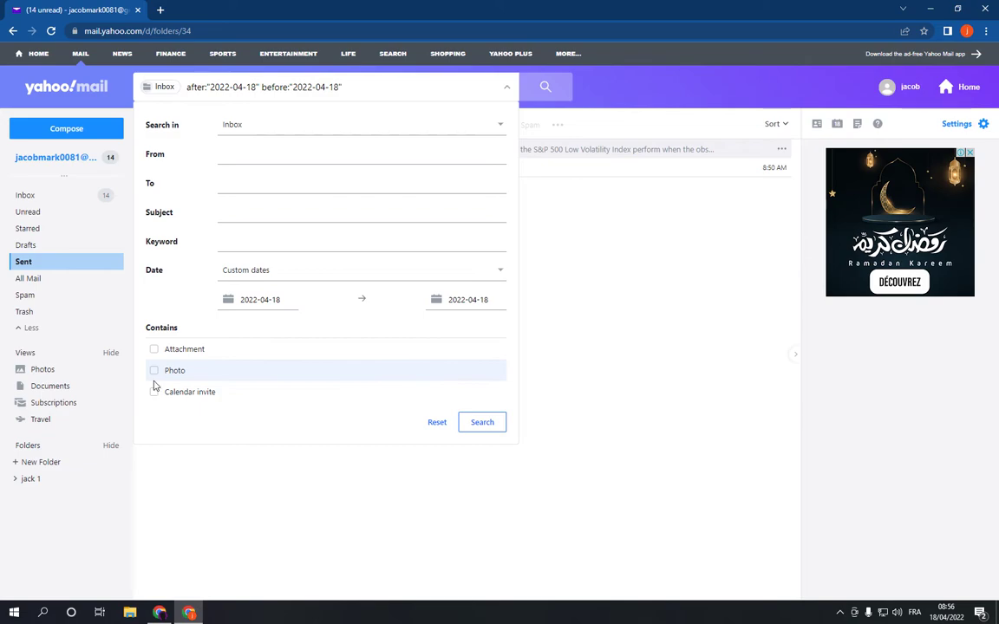
click(153, 370)
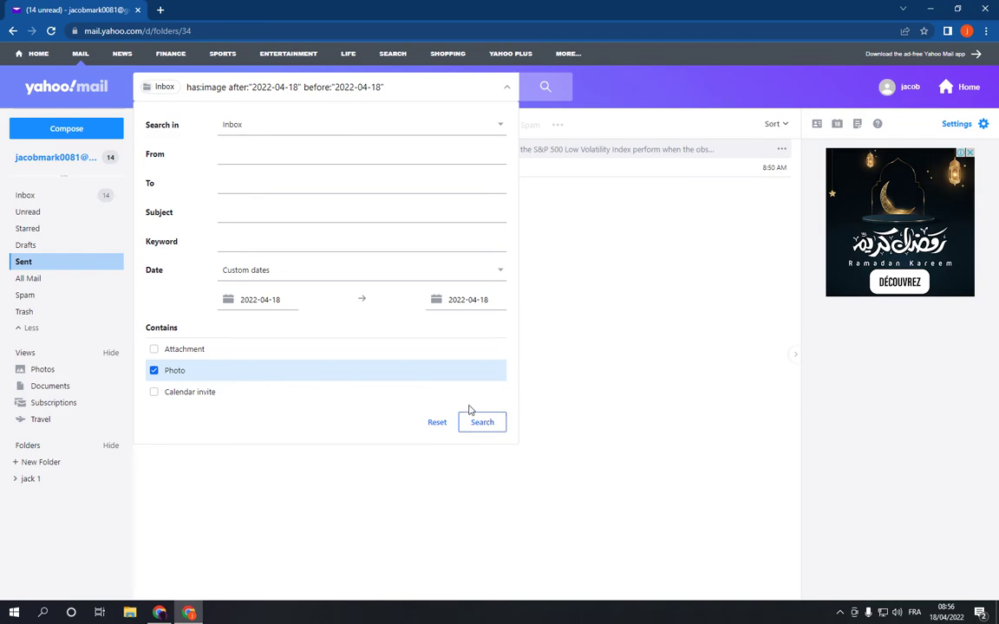
mouse_move(535, 304)
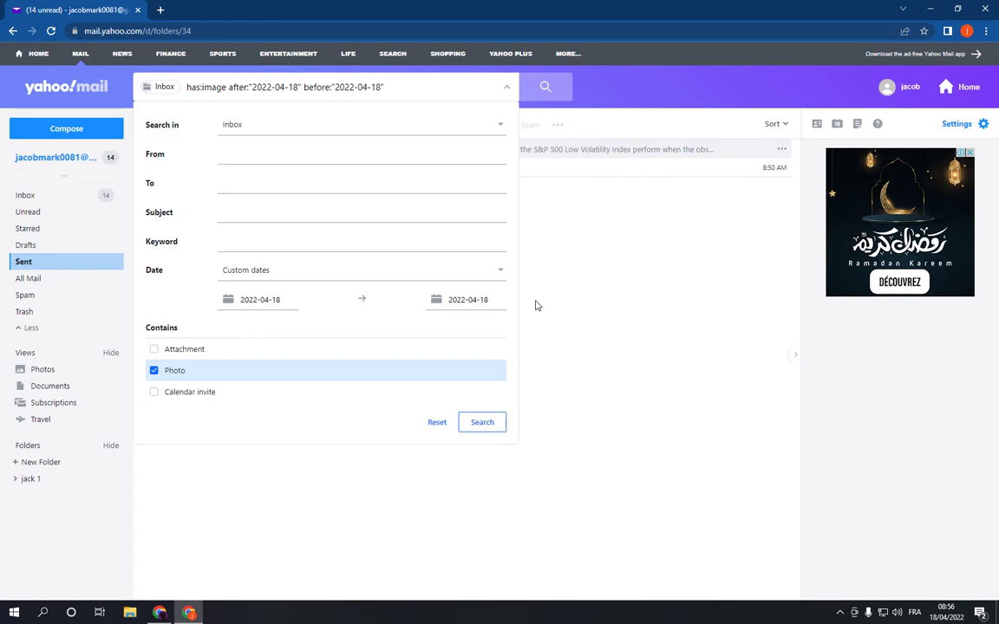
click(481, 422)
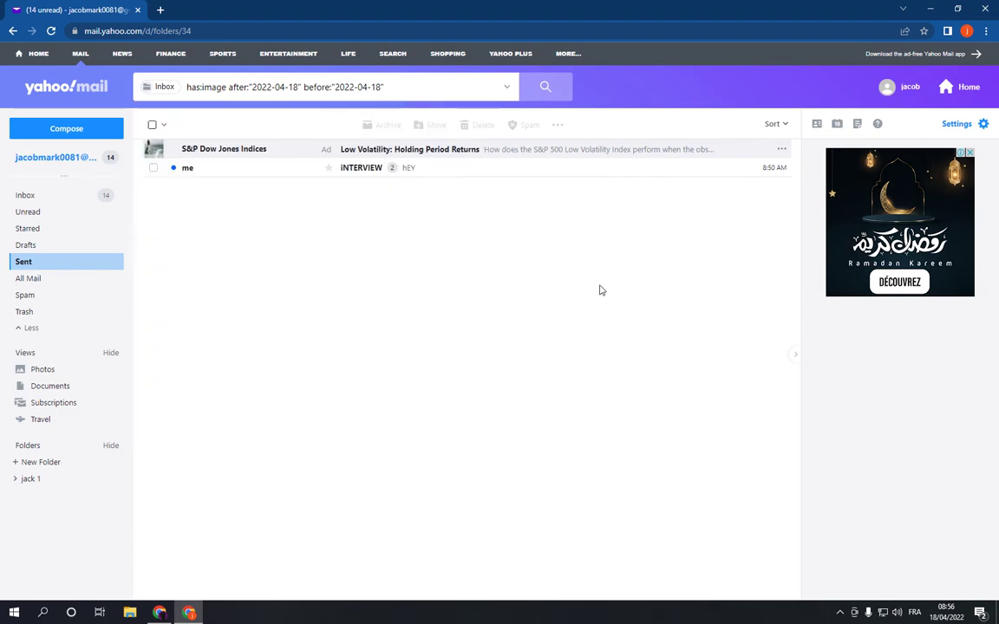